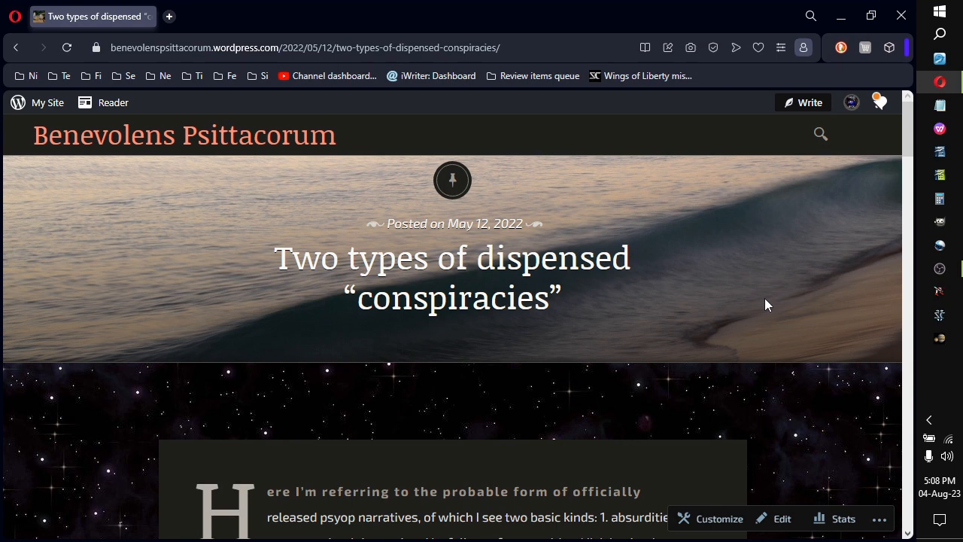
mouse_move(759, 322)
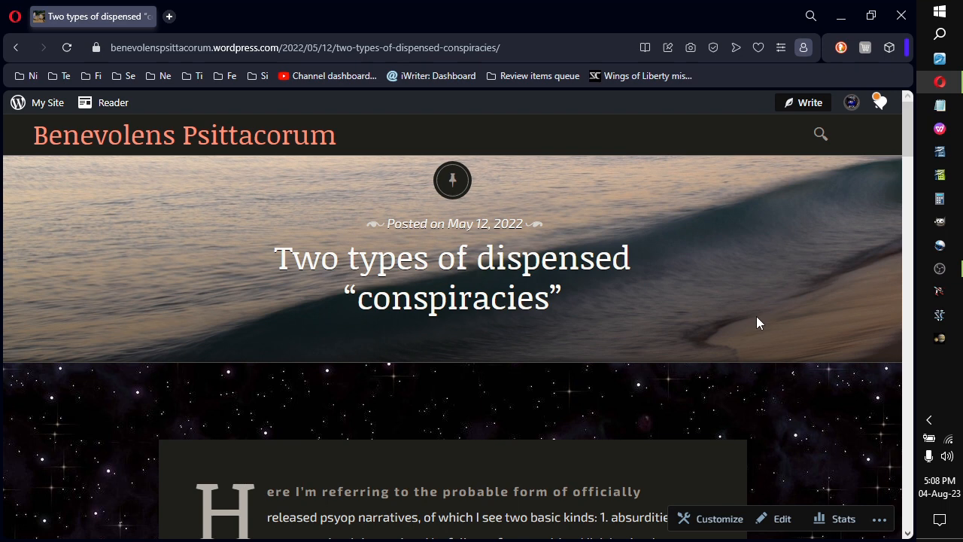
mouse_move(641, 322)
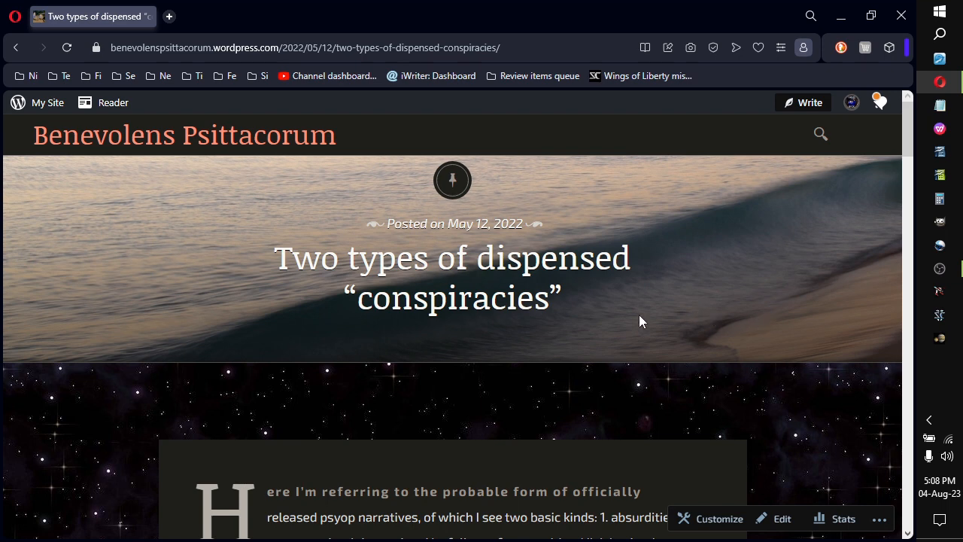
scroll(down, 3)
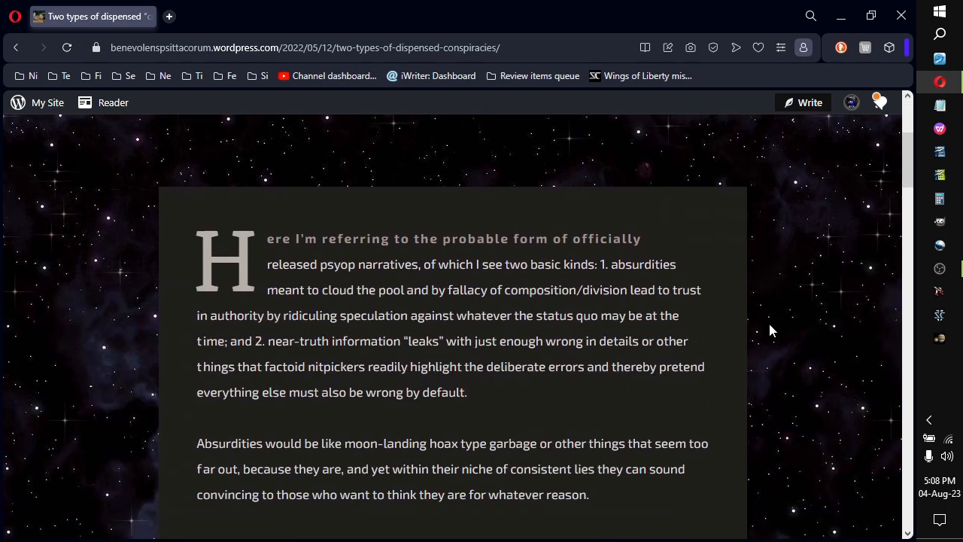
scroll(down, 3)
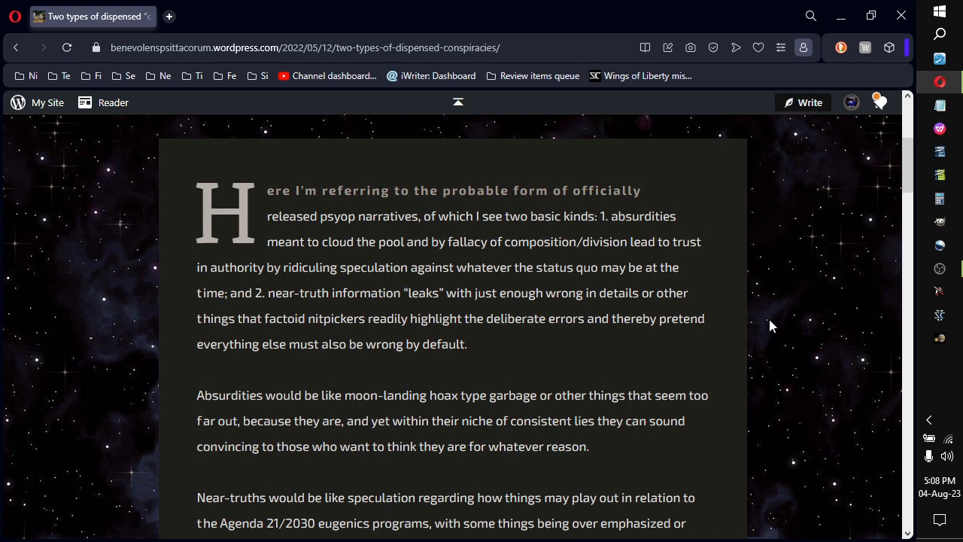
mouse_move(796, 242)
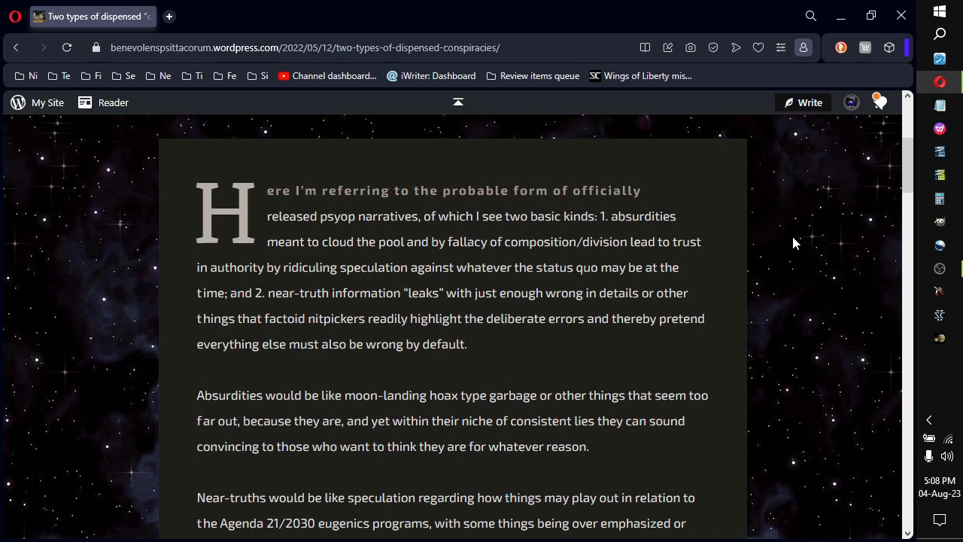
mouse_move(776, 241)
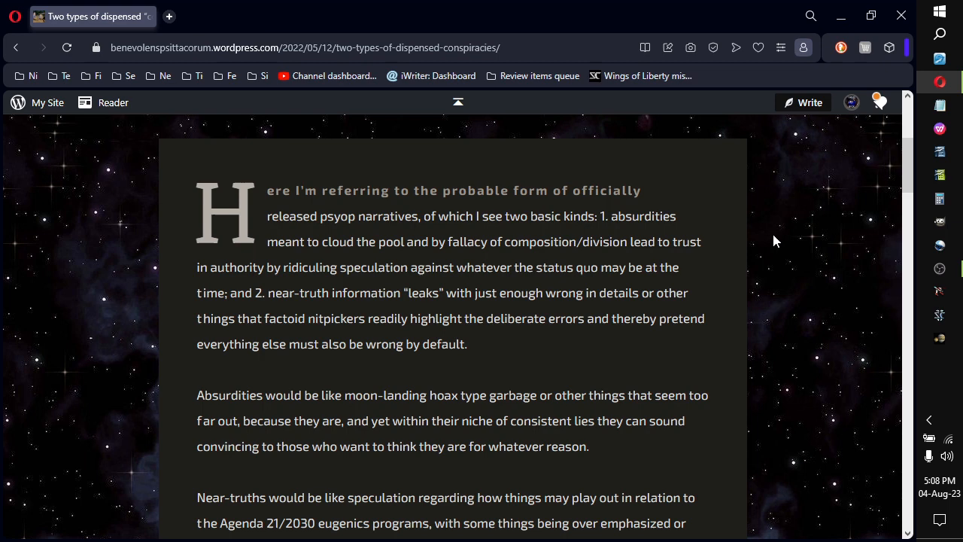
mouse_move(713, 248)
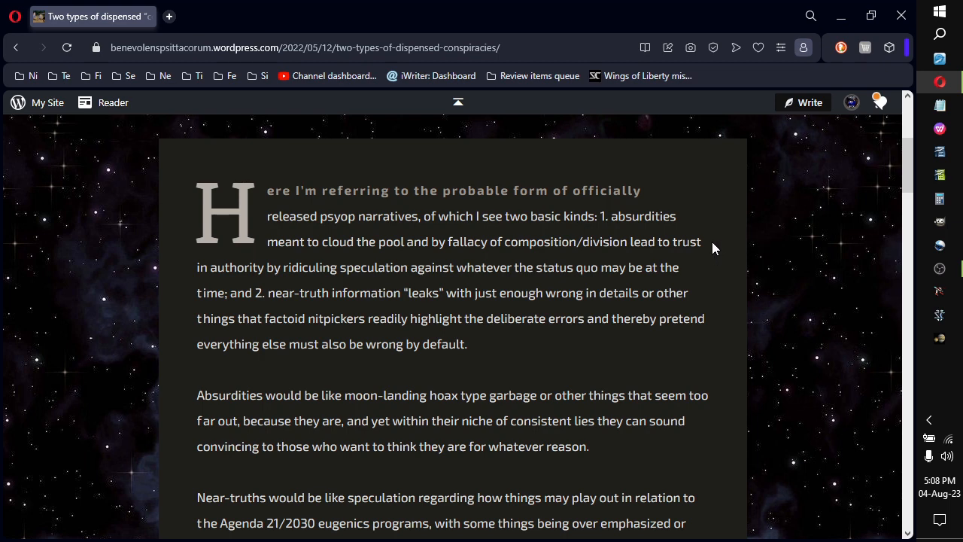
mouse_move(736, 242)
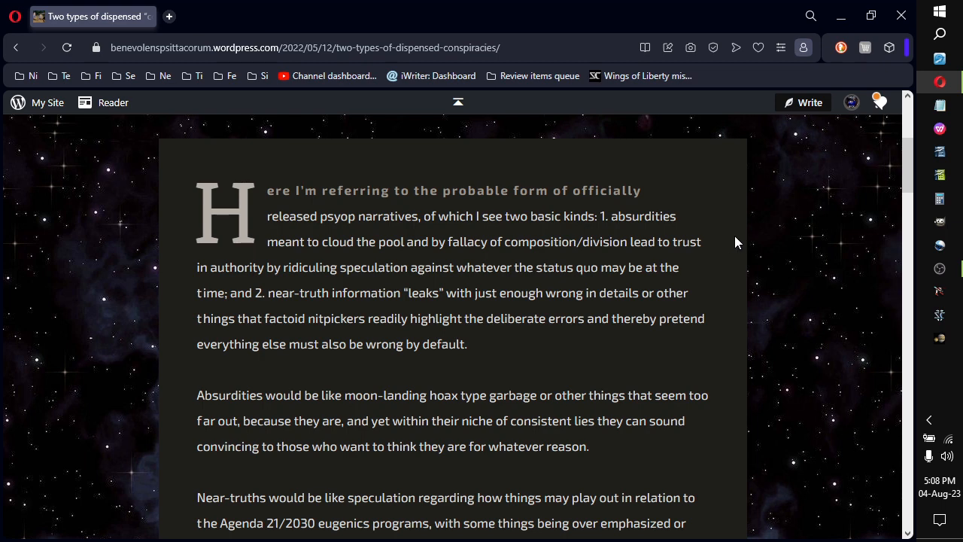
mouse_move(730, 244)
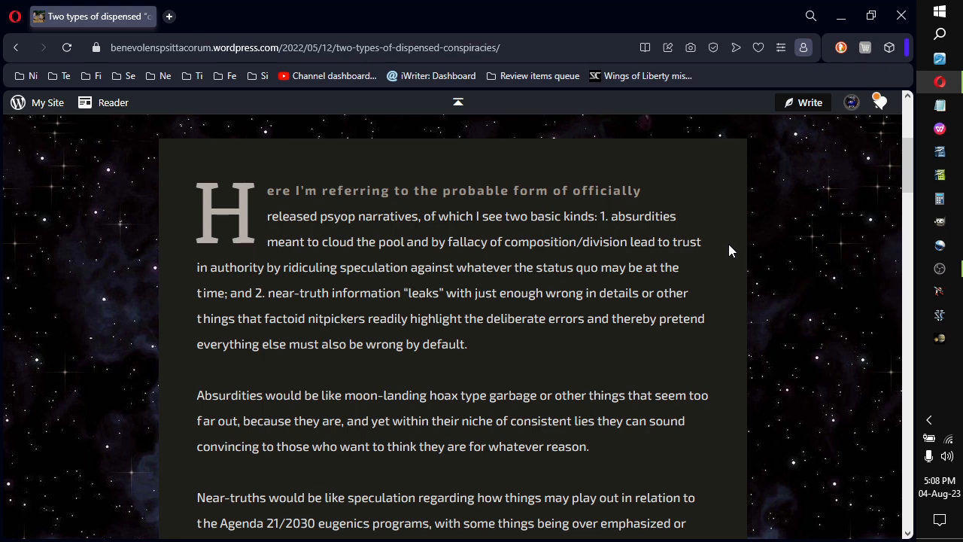
mouse_move(727, 268)
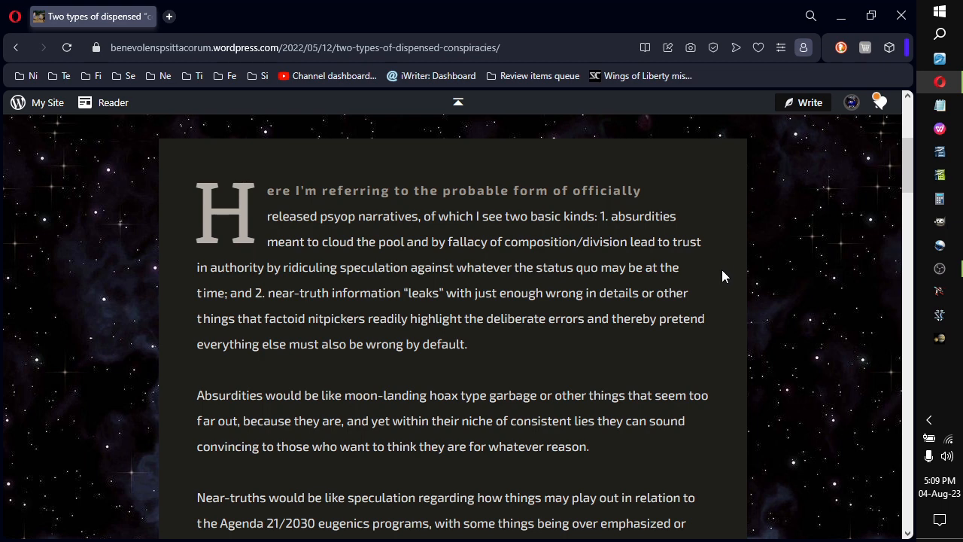
mouse_move(737, 291)
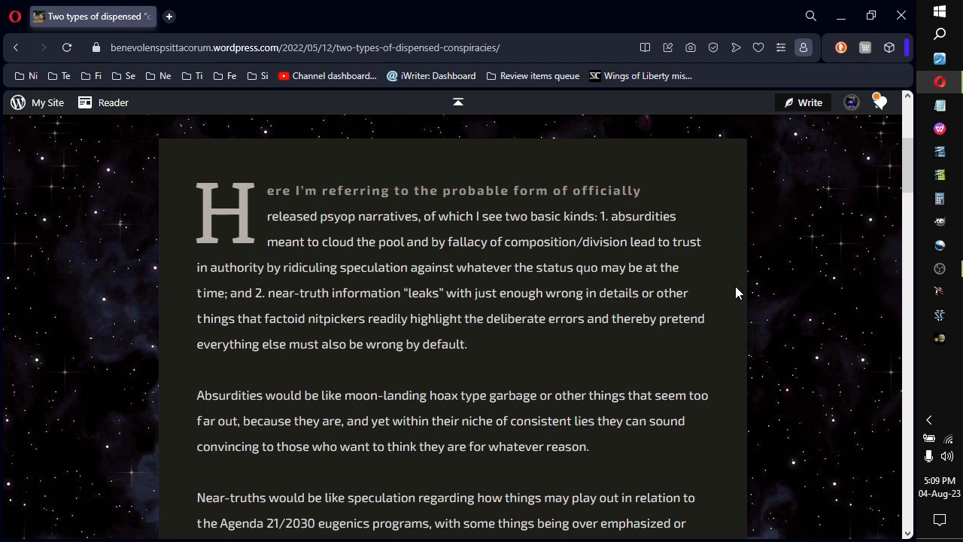
mouse_move(734, 293)
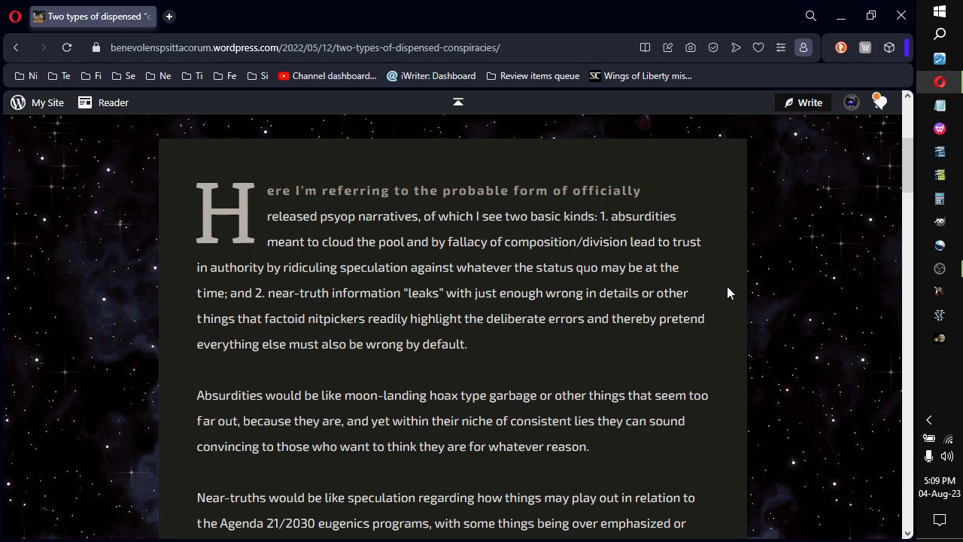
mouse_move(707, 323)
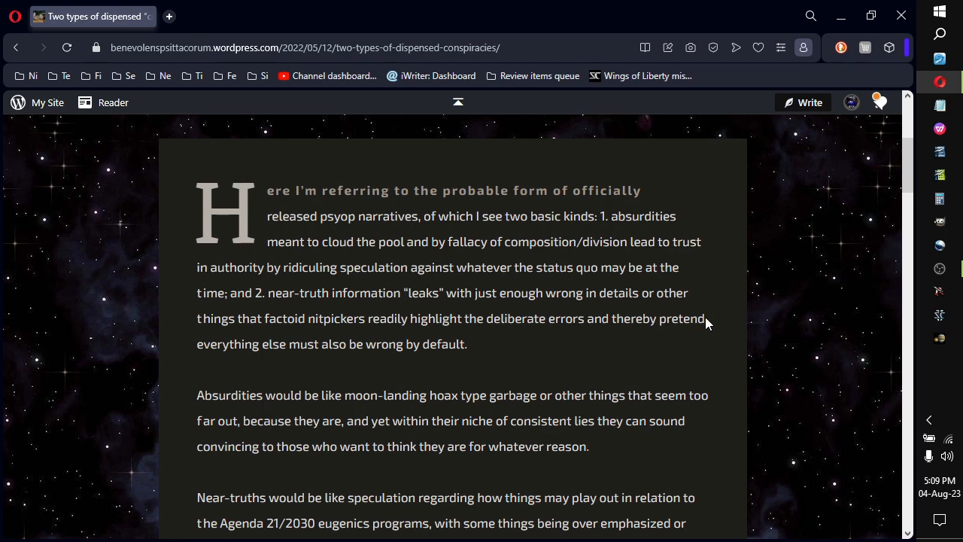
mouse_move(704, 334)
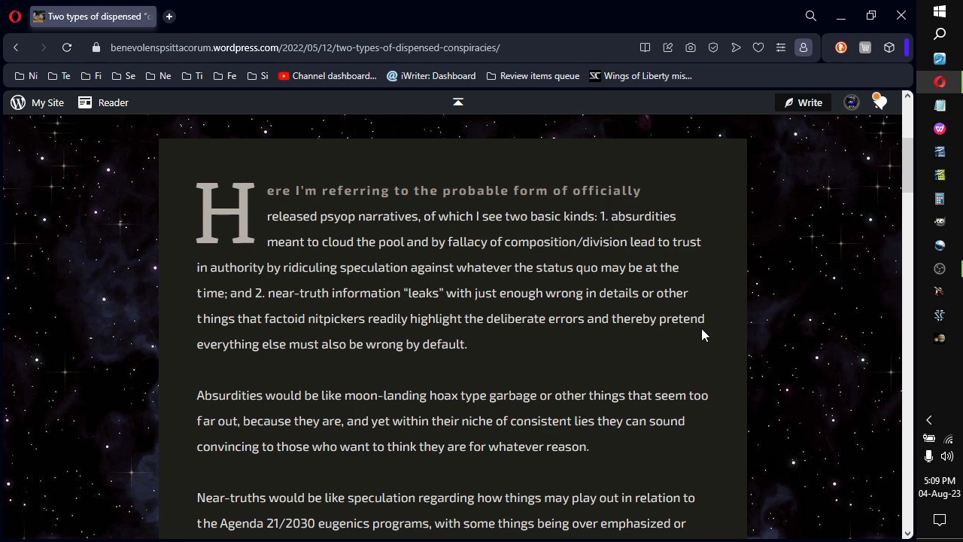
scroll(down, 3)
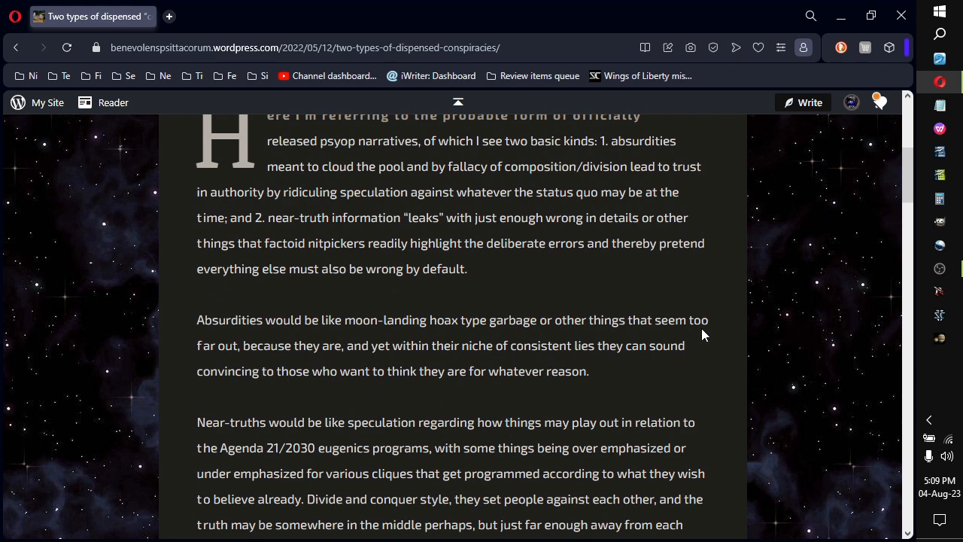
scroll(down, 3)
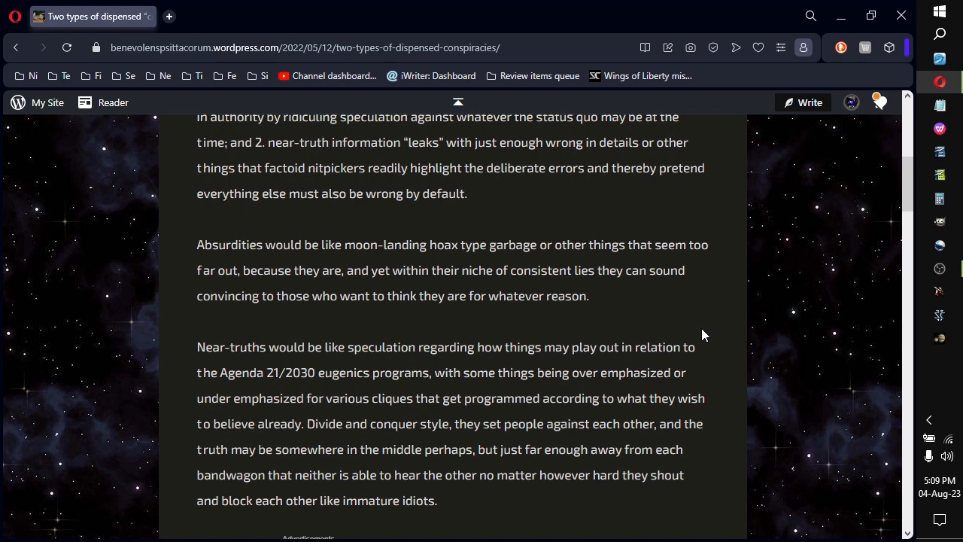
mouse_move(705, 302)
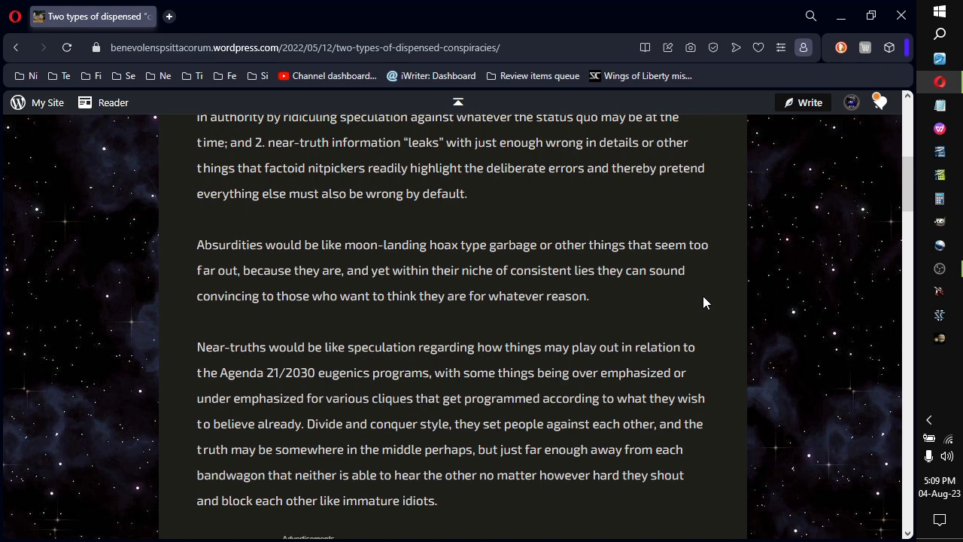
scroll(down, 3)
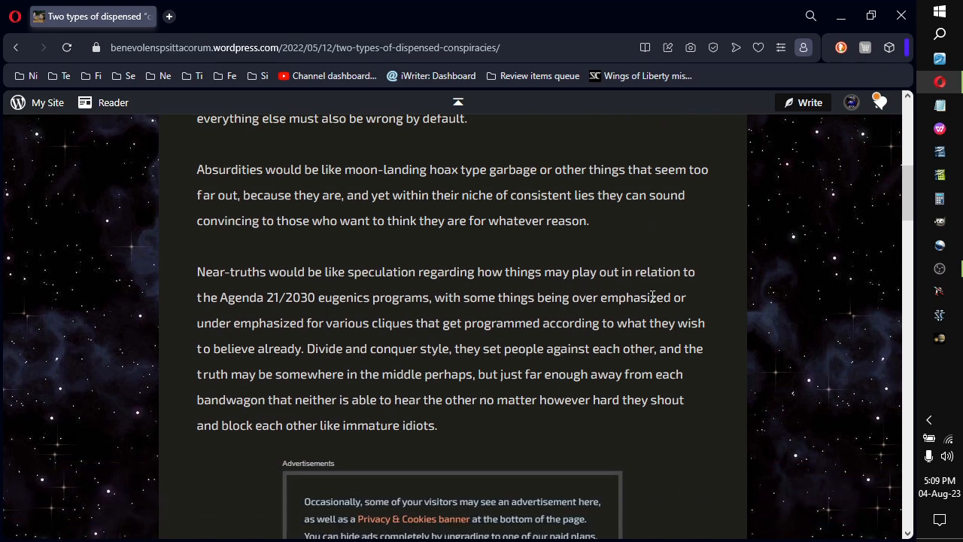
mouse_move(686, 271)
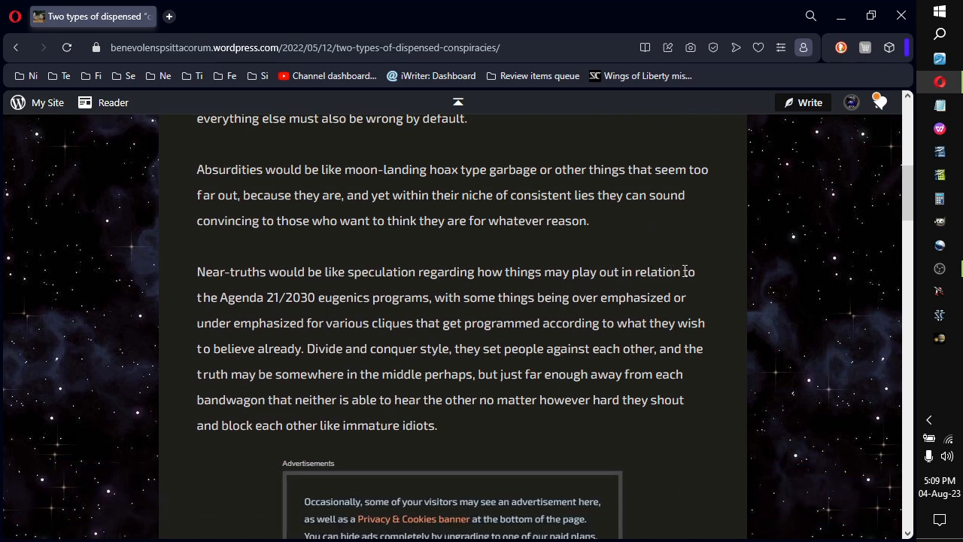
mouse_move(702, 274)
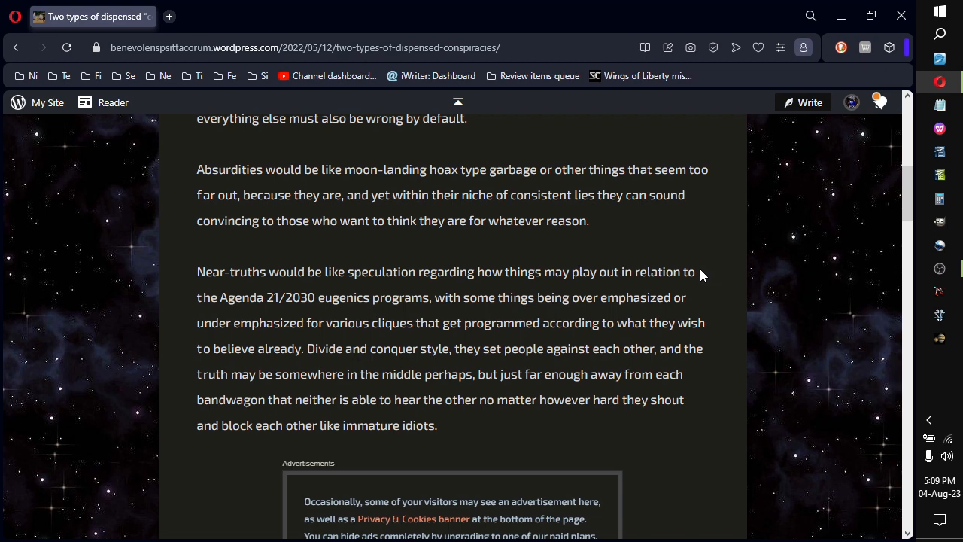
mouse_move(352, 293)
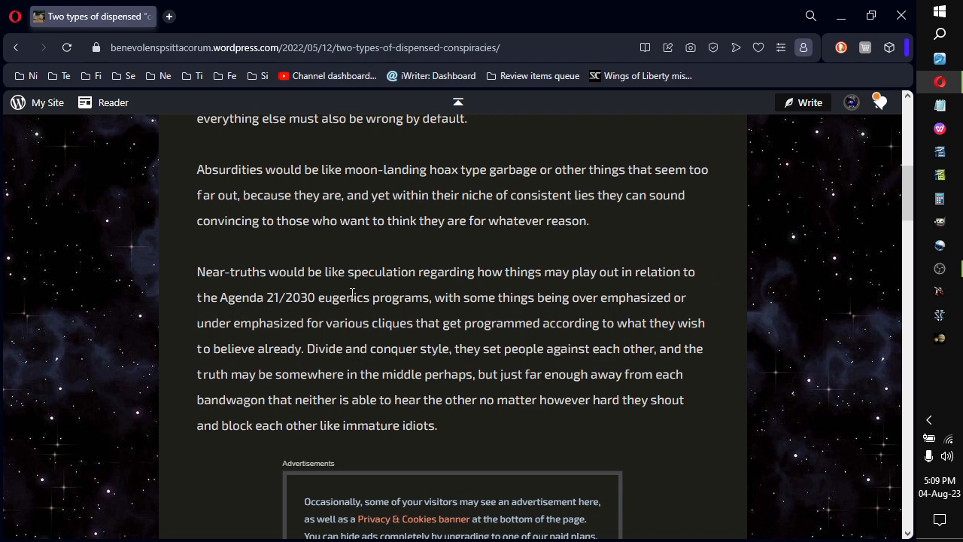
mouse_move(449, 300)
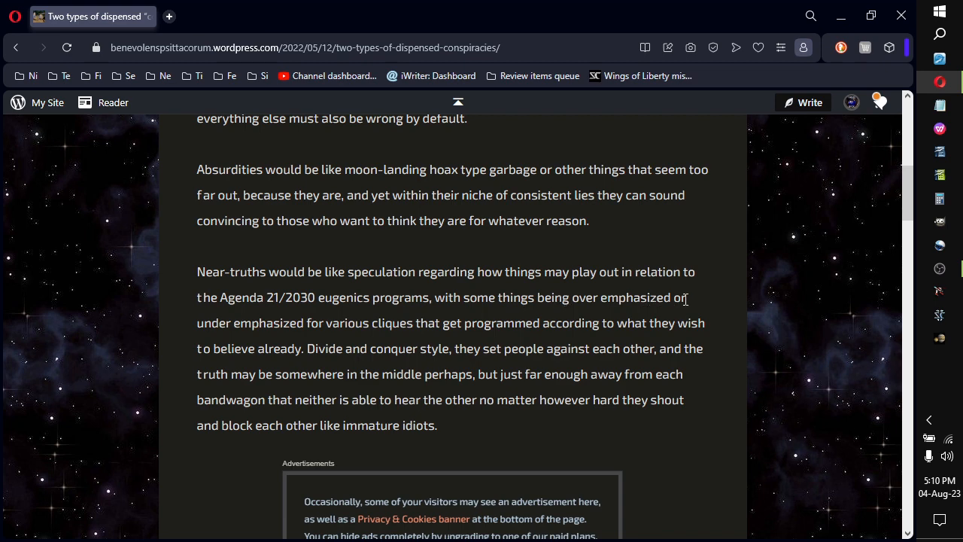
mouse_move(383, 325)
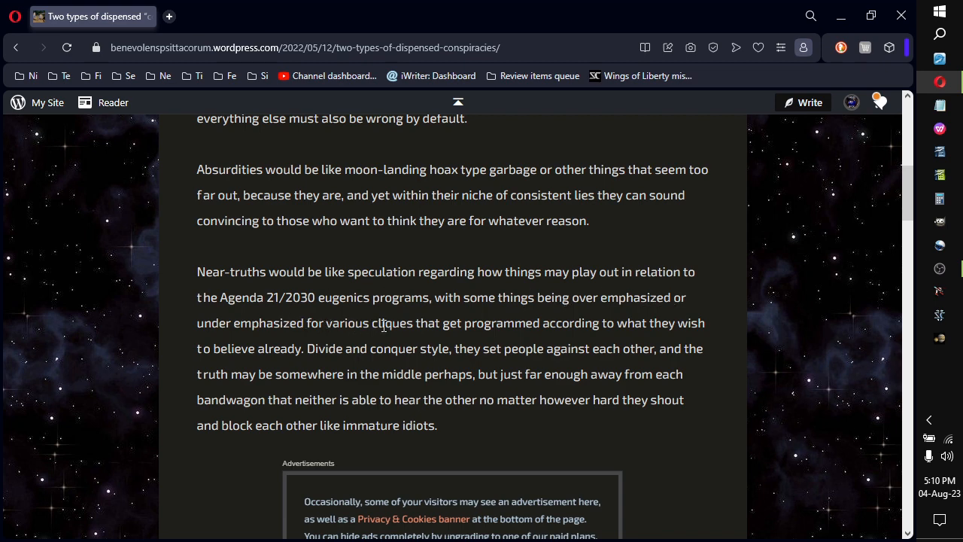
mouse_move(543, 325)
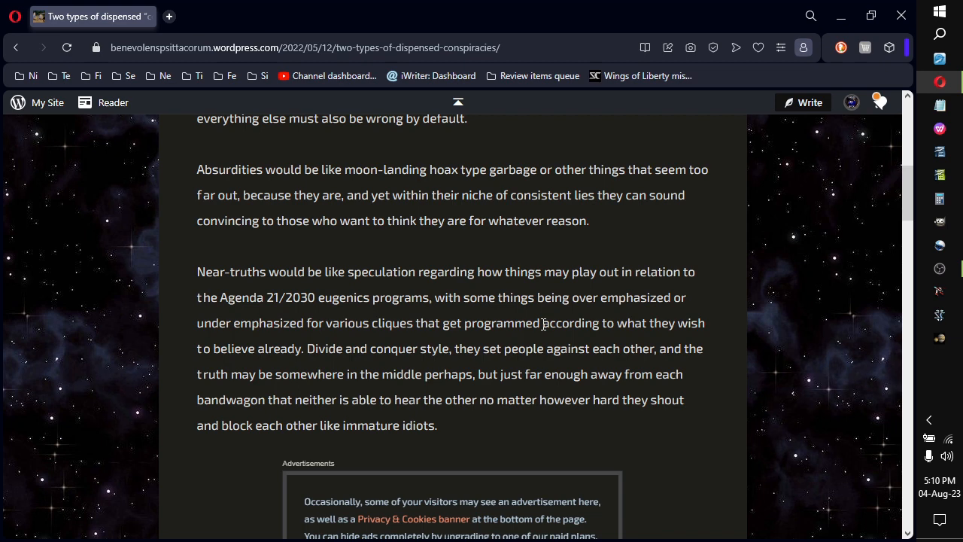
mouse_move(299, 354)
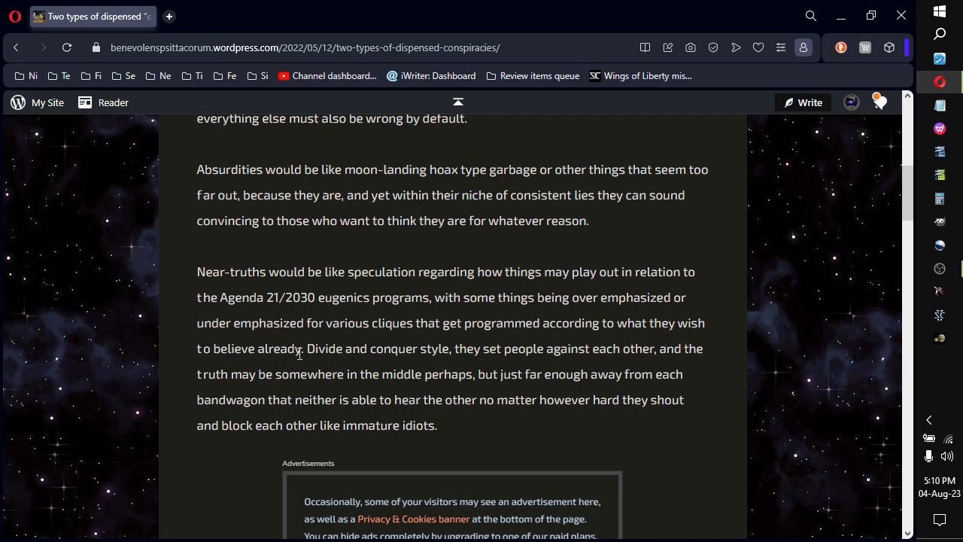
mouse_move(533, 346)
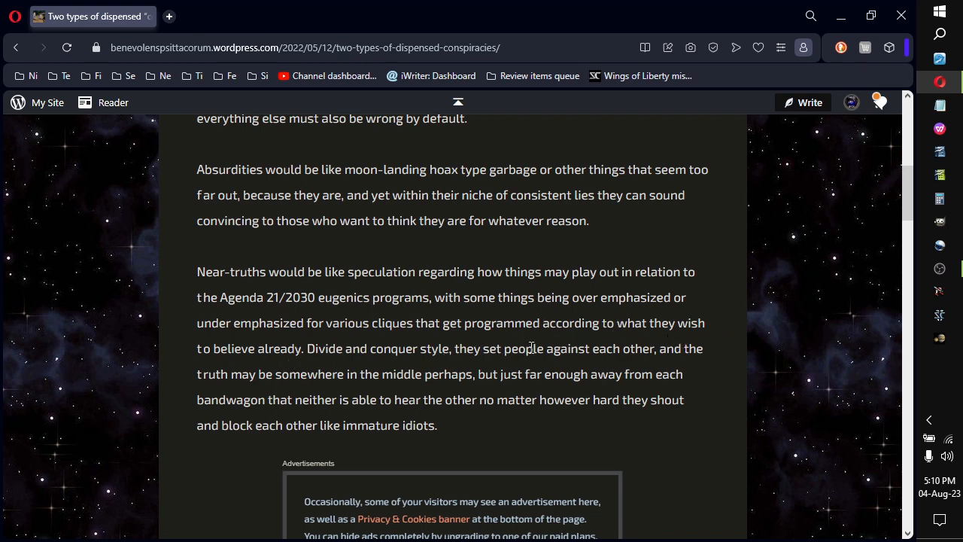
mouse_move(271, 370)
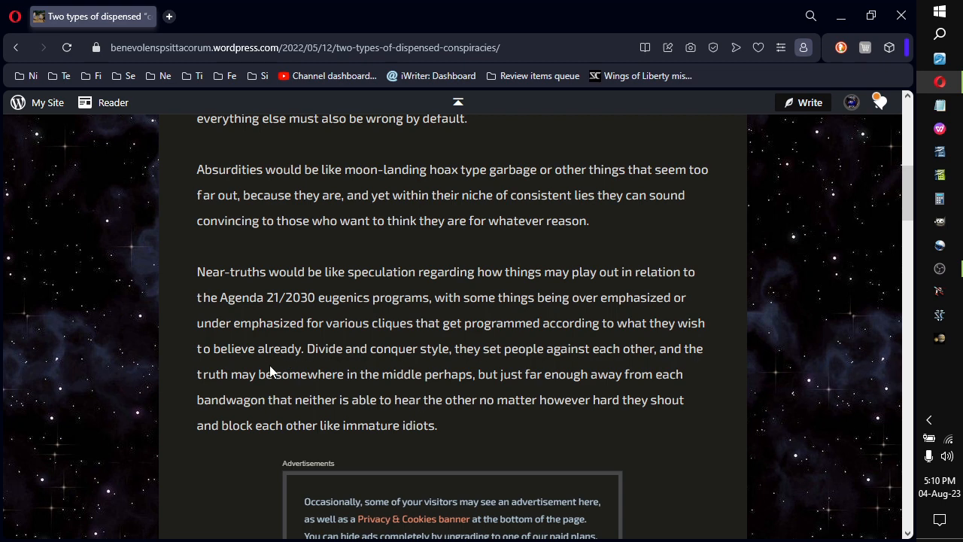
mouse_move(515, 376)
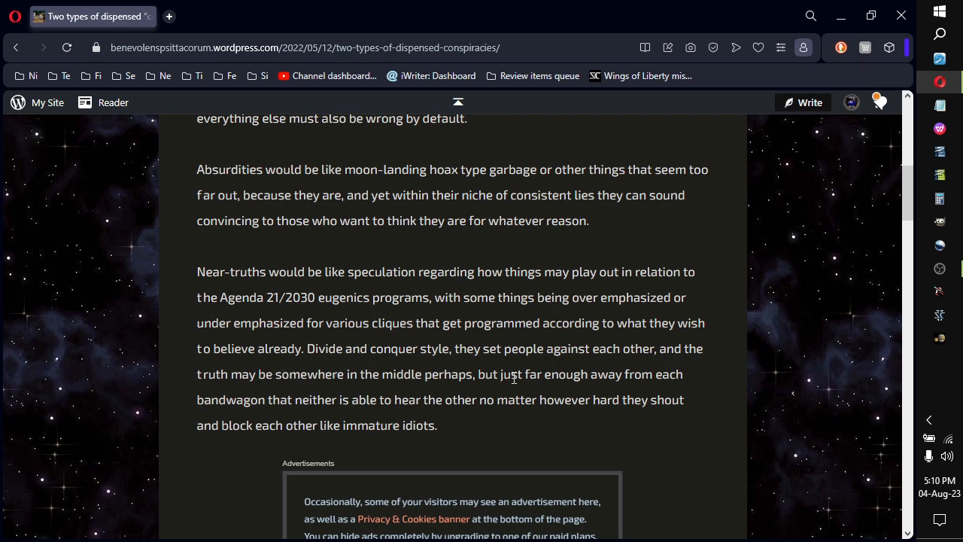
mouse_move(340, 391)
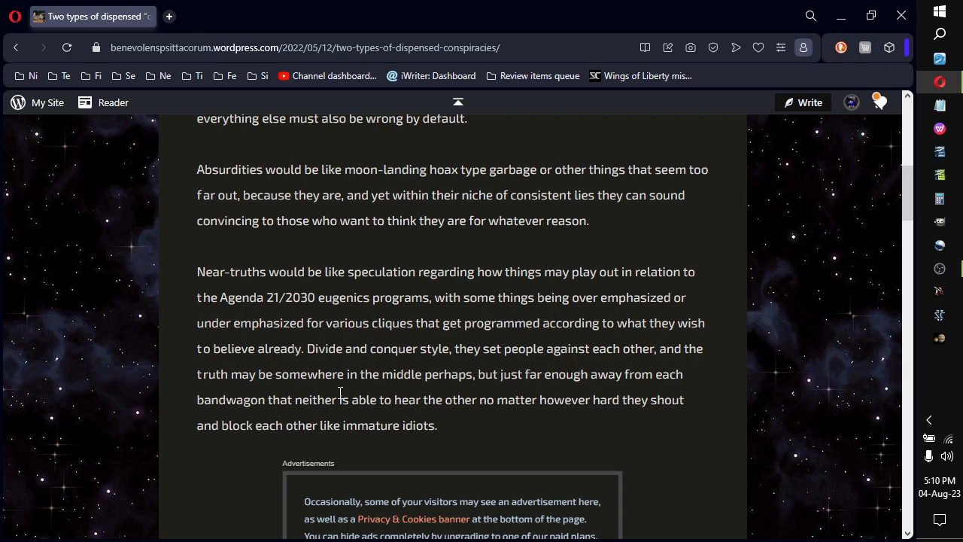
mouse_move(466, 400)
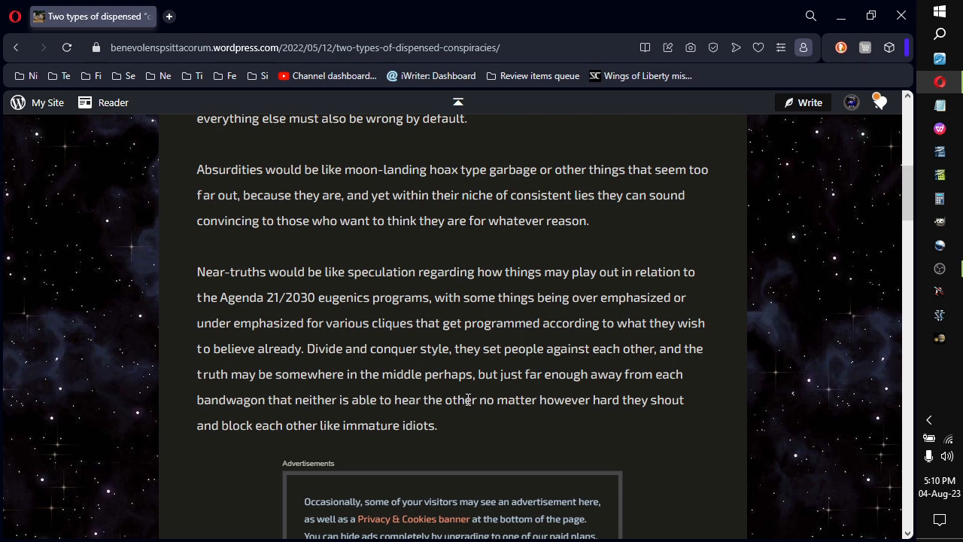
mouse_move(705, 412)
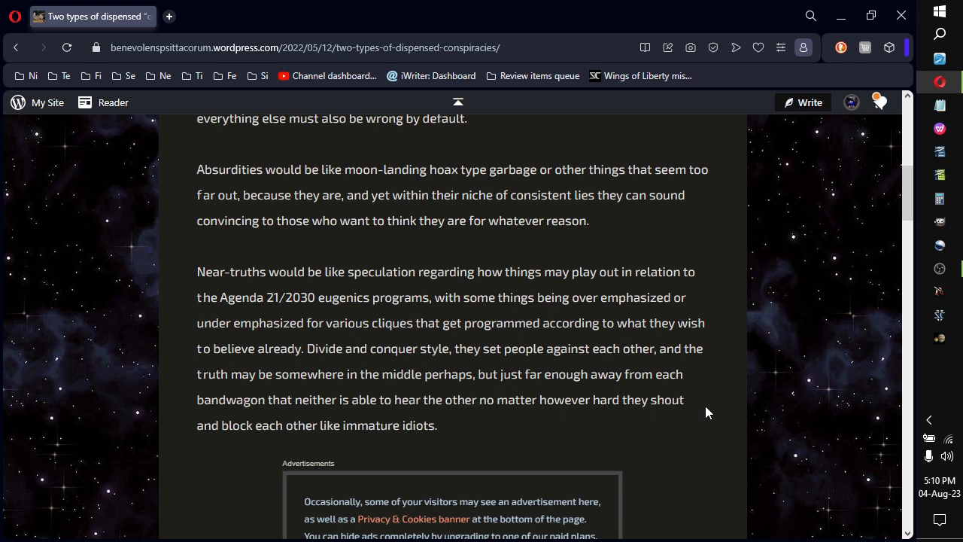
mouse_move(473, 433)
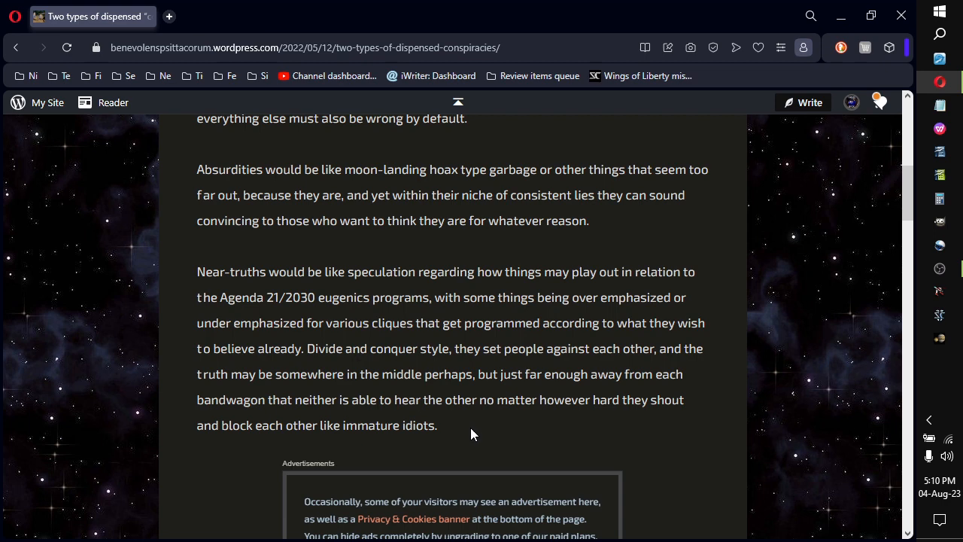
scroll(down, 3)
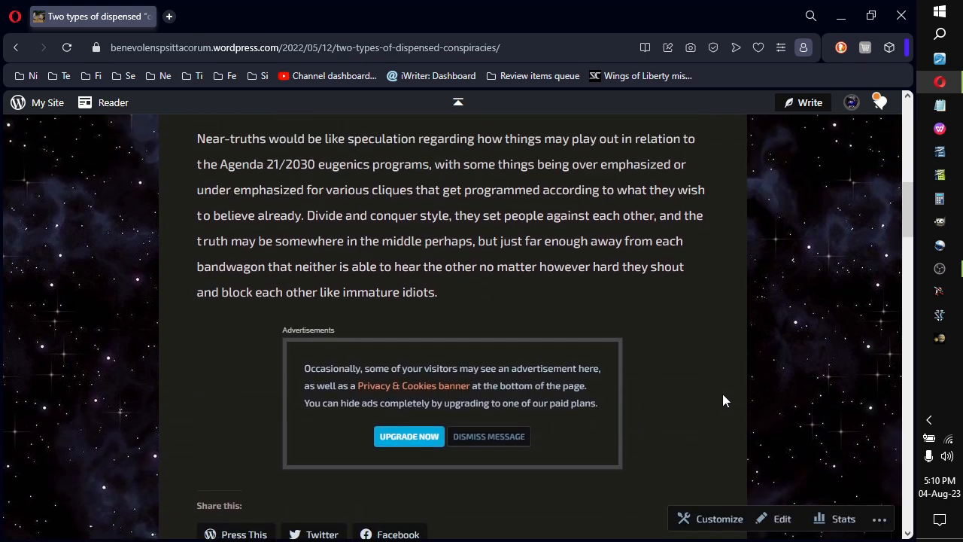
scroll(up, 3)
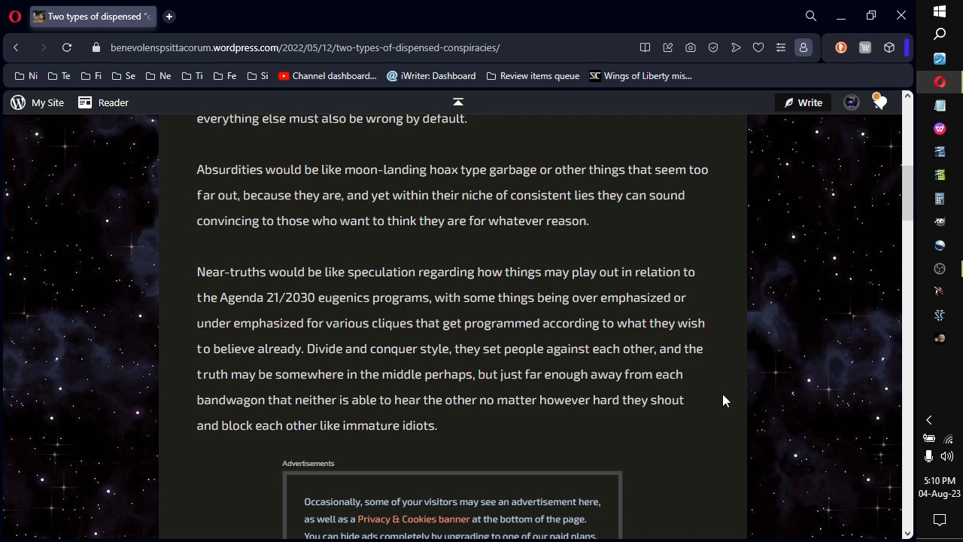
mouse_move(466, 427)
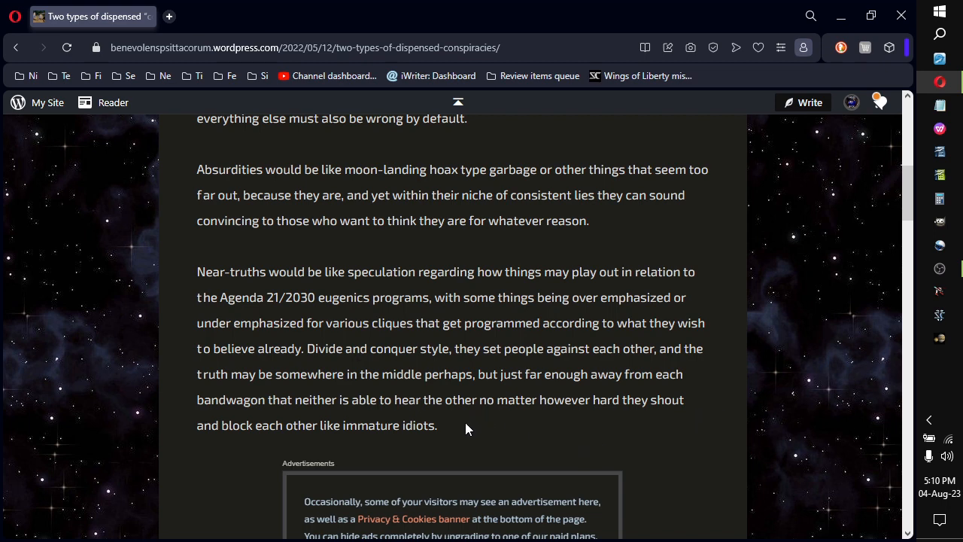
mouse_move(463, 430)
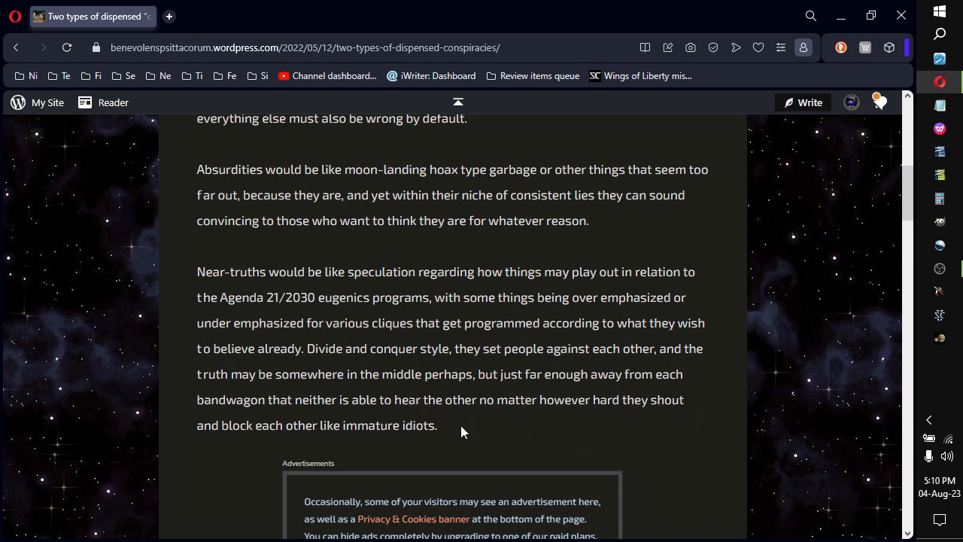
mouse_move(464, 442)
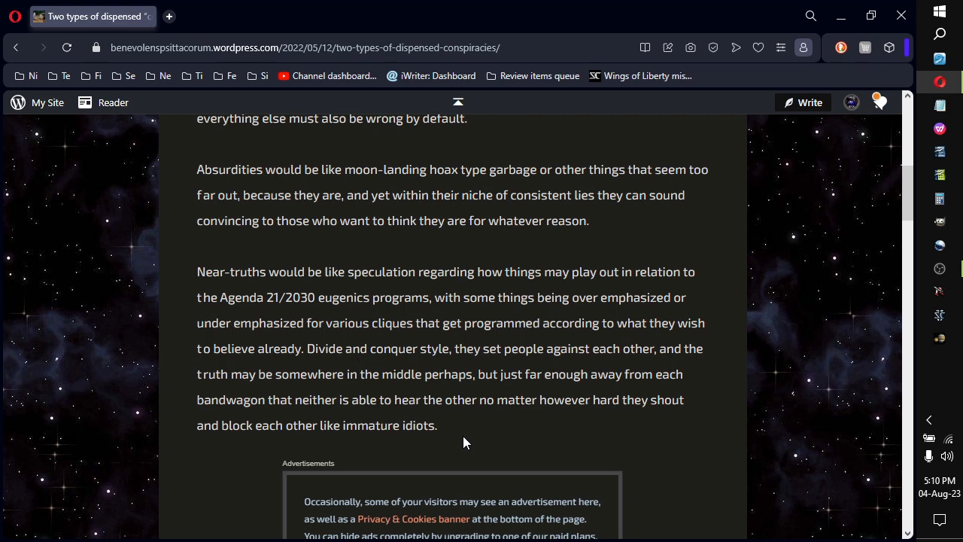
mouse_move(487, 430)
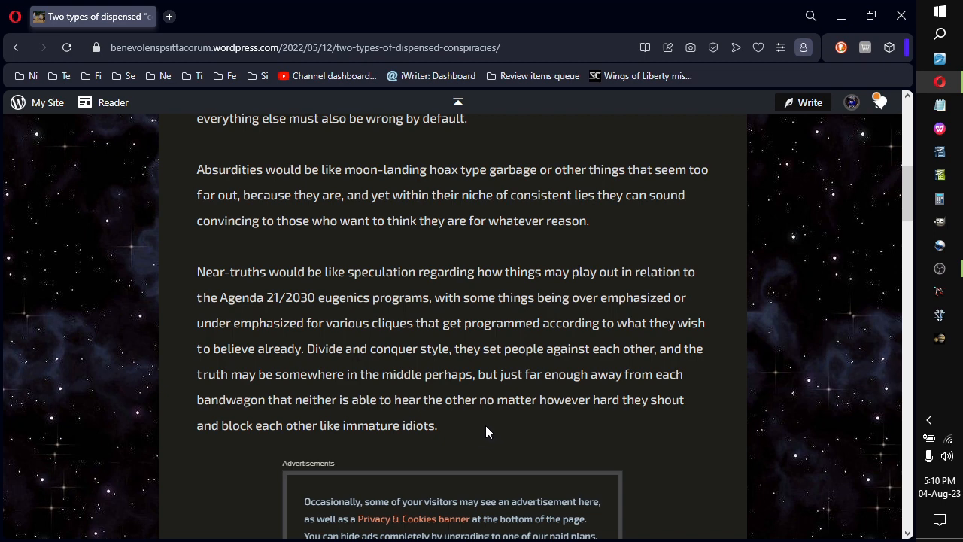
mouse_move(736, 423)
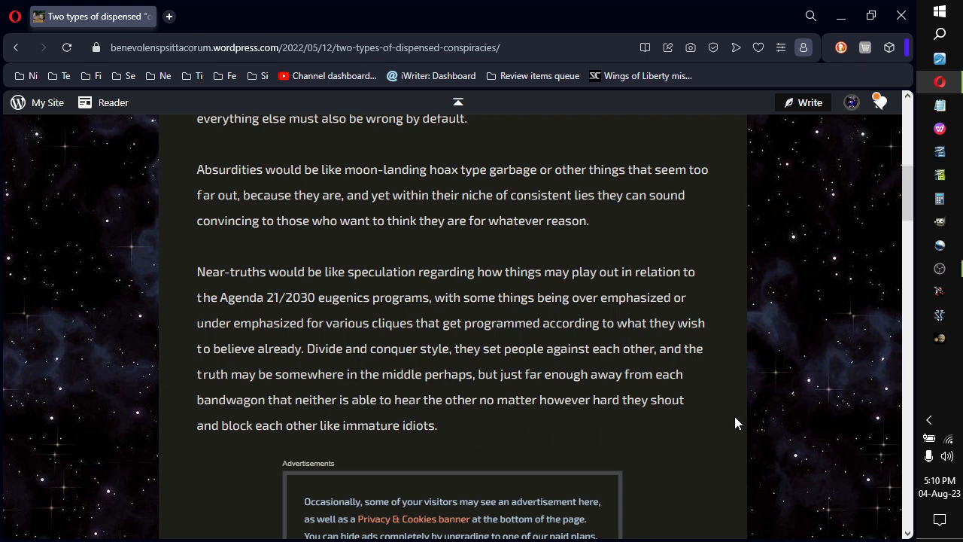
mouse_move(755, 446)
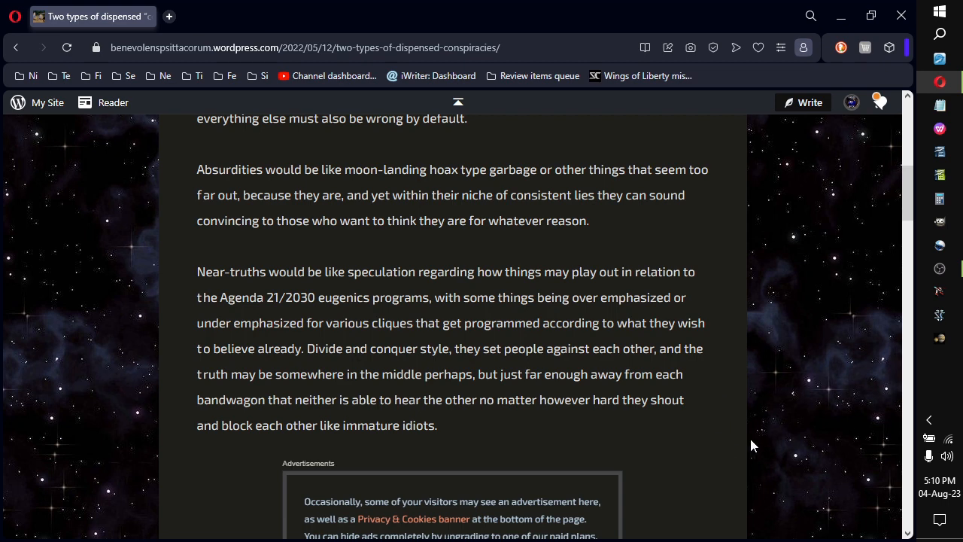
mouse_move(755, 434)
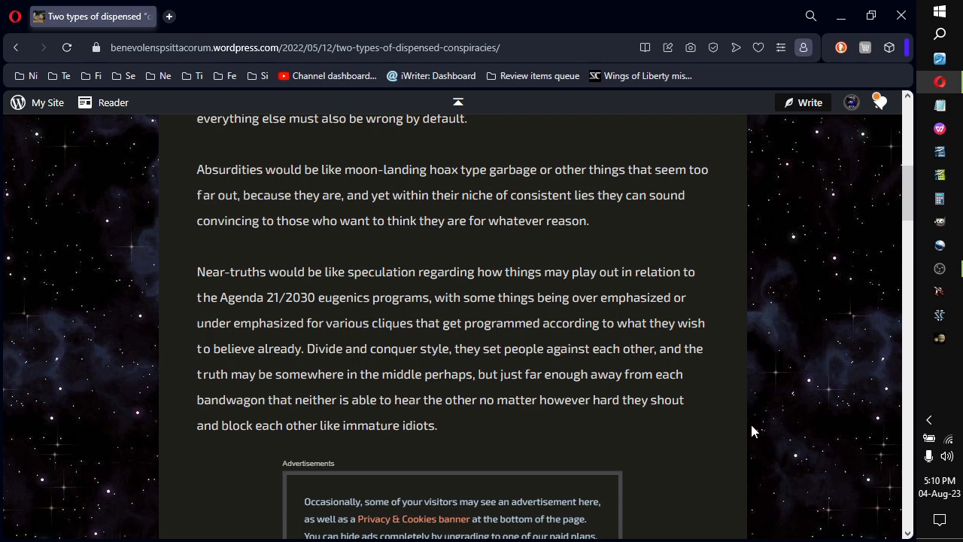
mouse_move(454, 432)
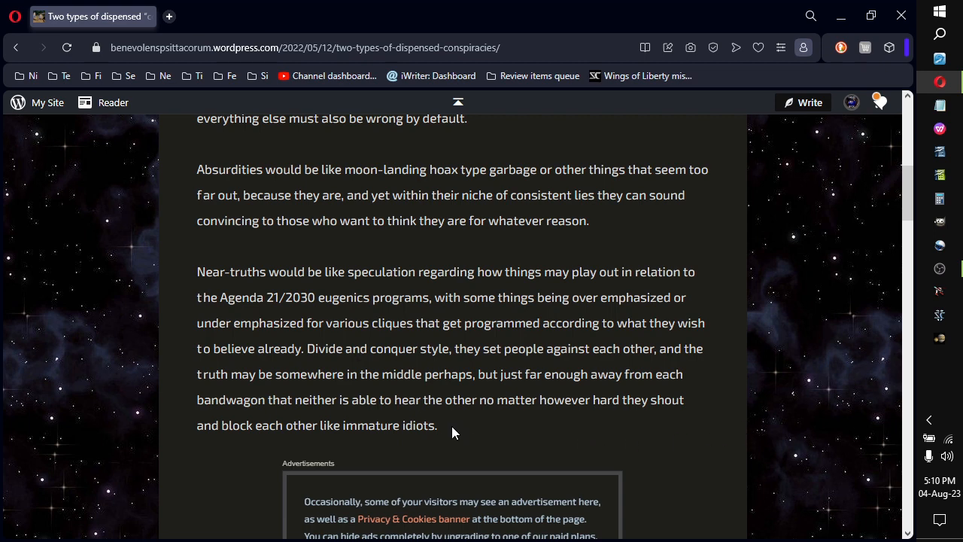
mouse_move(571, 415)
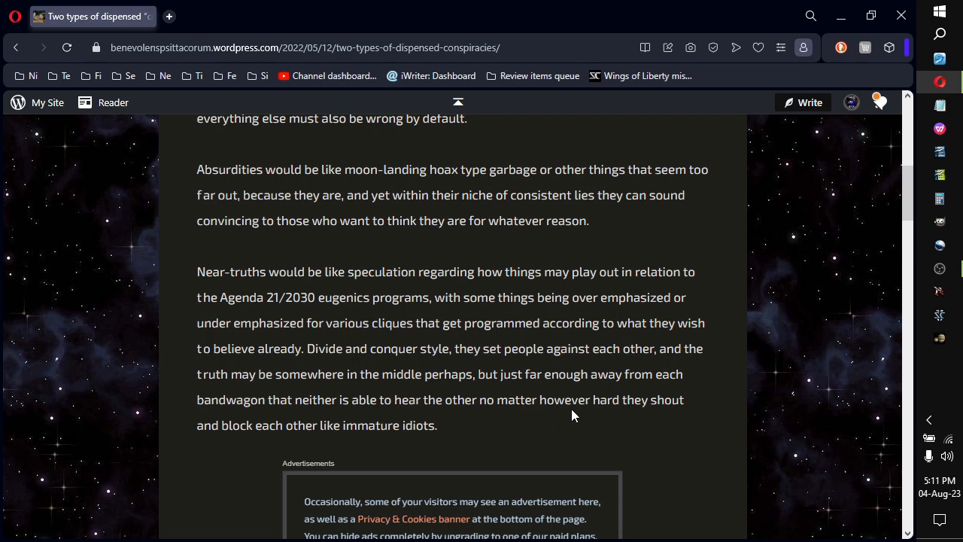
mouse_move(719, 322)
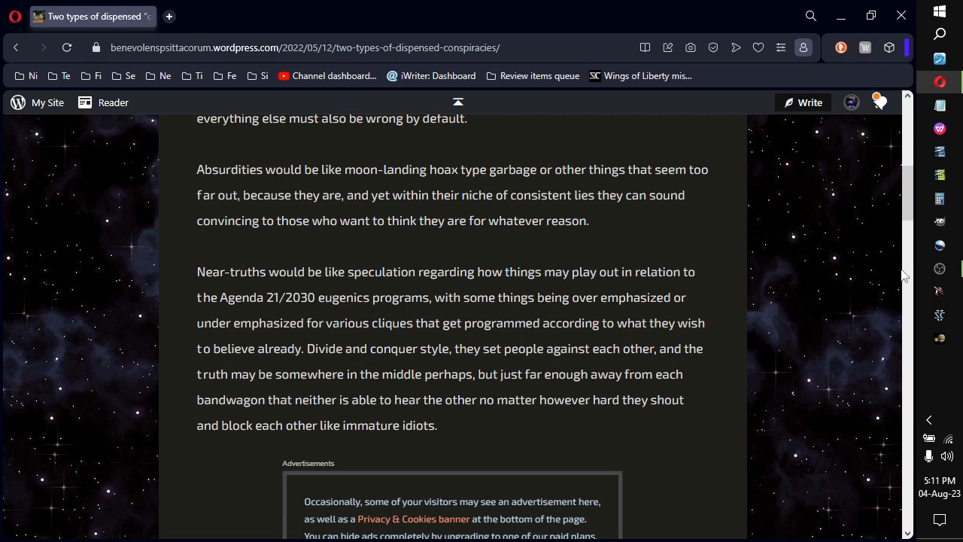
mouse_move(870, 286)
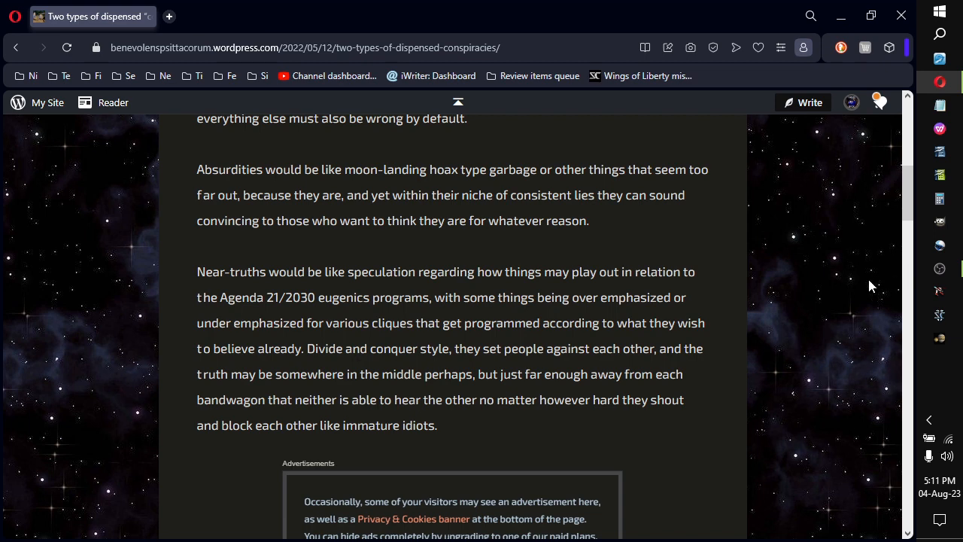